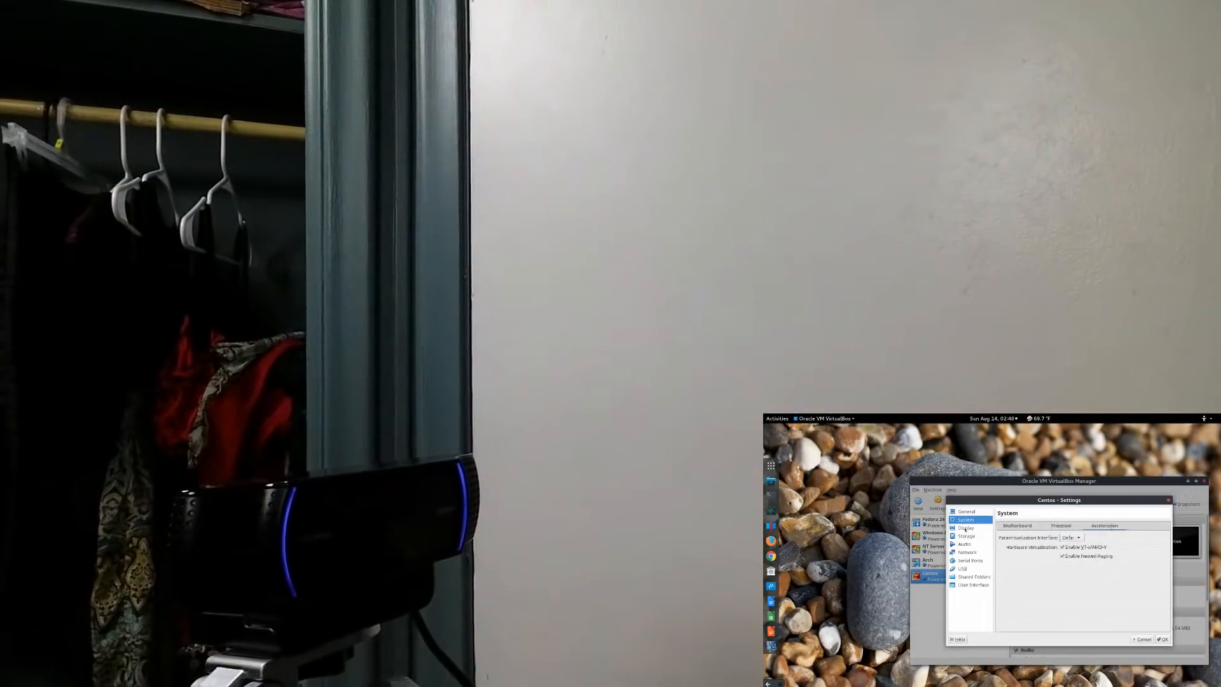
- Confirm 3D acceleration is enabled in Centos display settings, save, and start the VM
{"action": "left_click", "coordinate": [965, 527]}
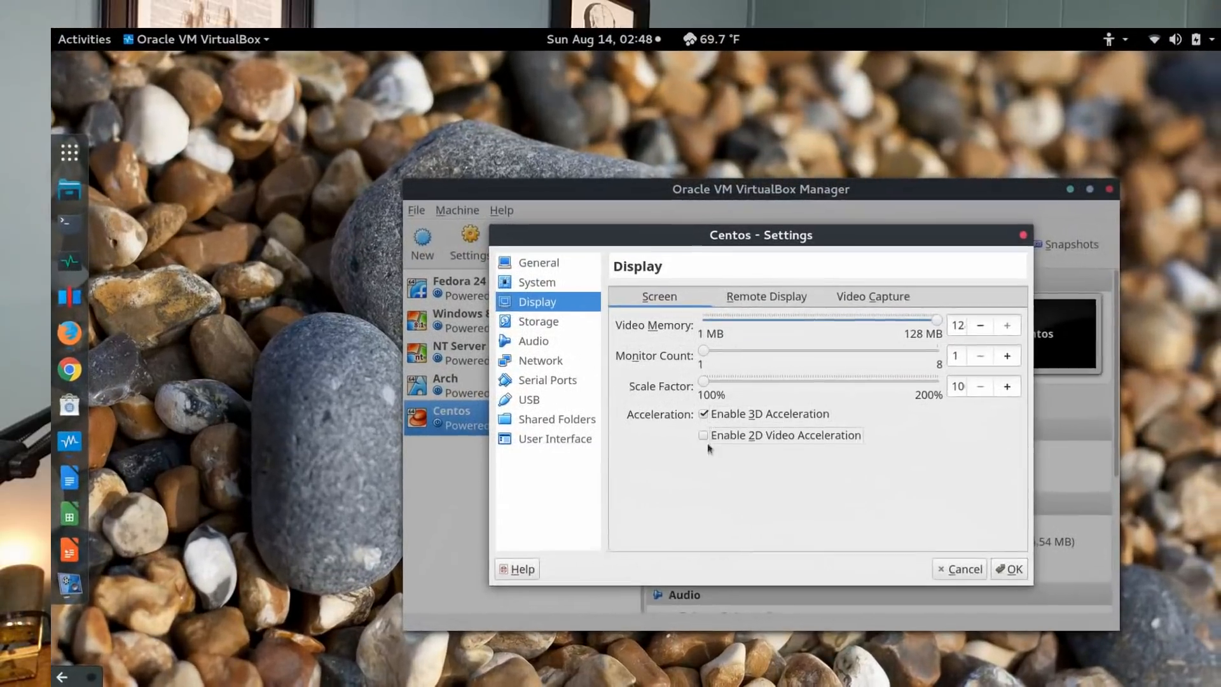
{"action": "left_click", "coordinate": [1010, 568]}
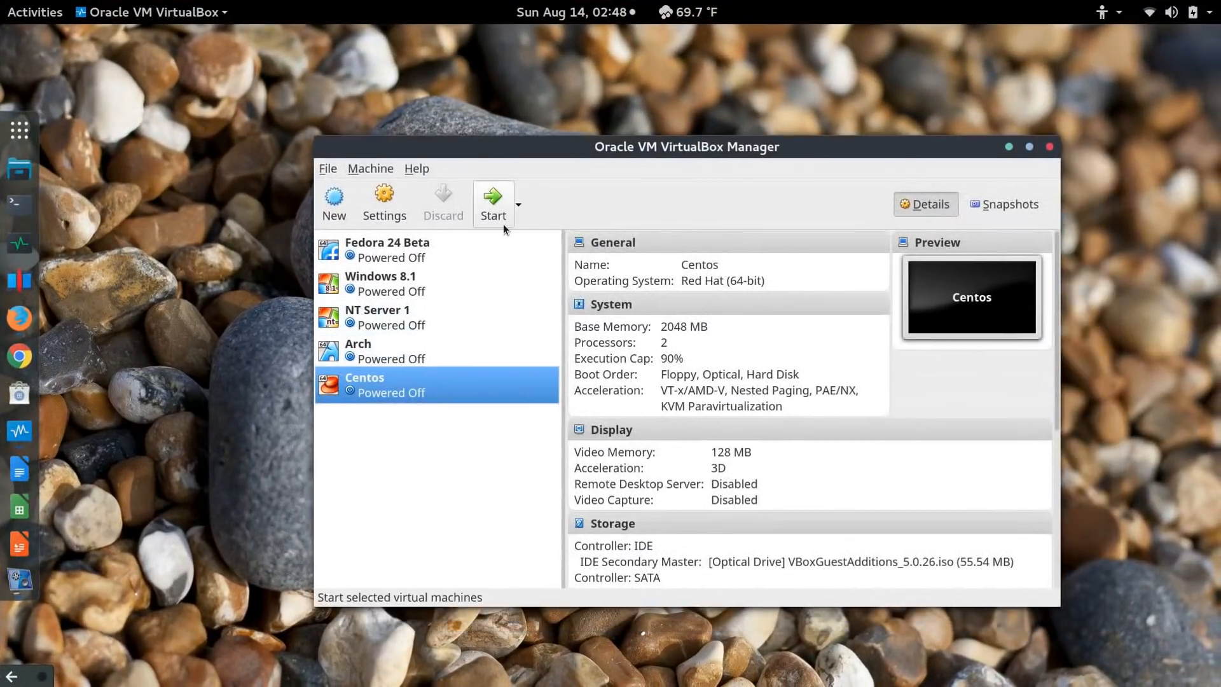
{"action": "left_click", "coordinate": [493, 202]}
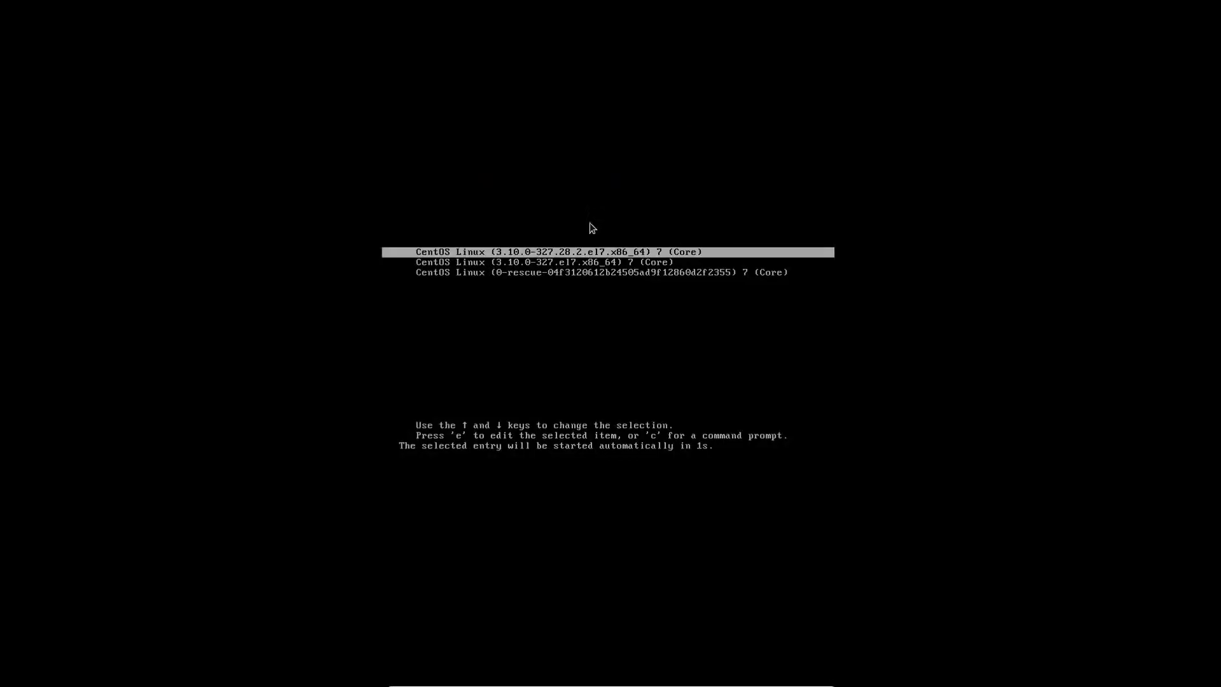
- Boot the default CentOS entry from the GRUB menu
{"action": "key", "text": "Return"}
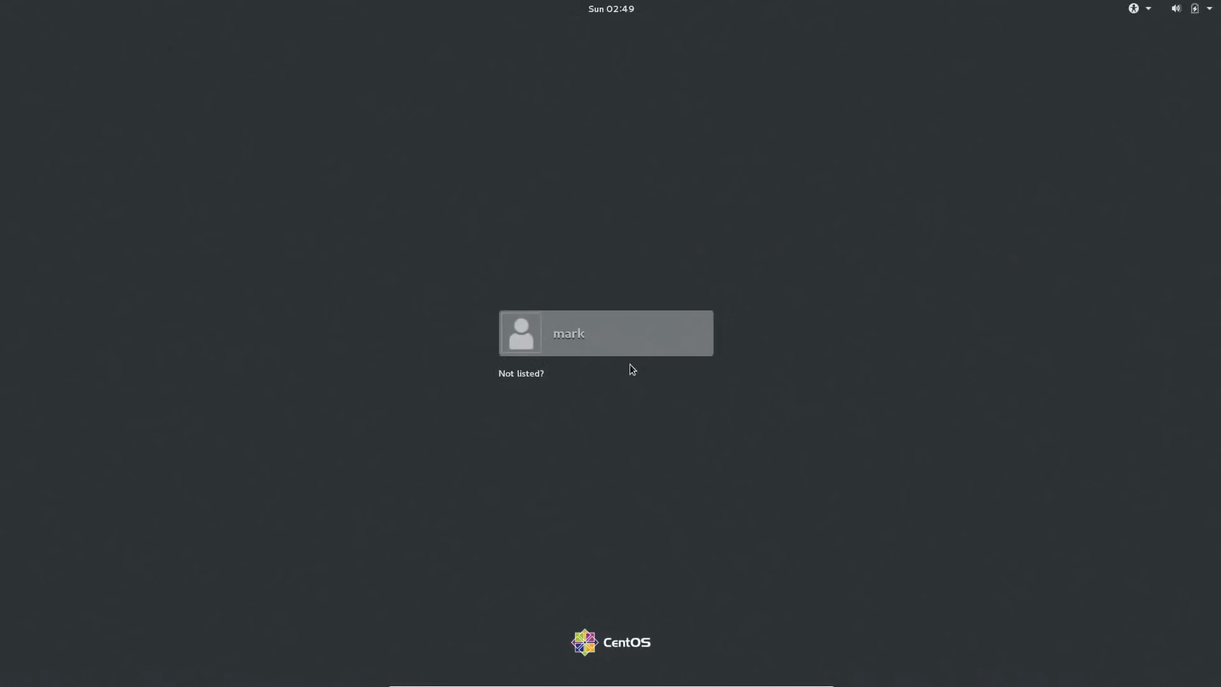
- Log in as the listed user and bring up all applications from the Activities overview
{"action": "left_click", "coordinate": [606, 333]}
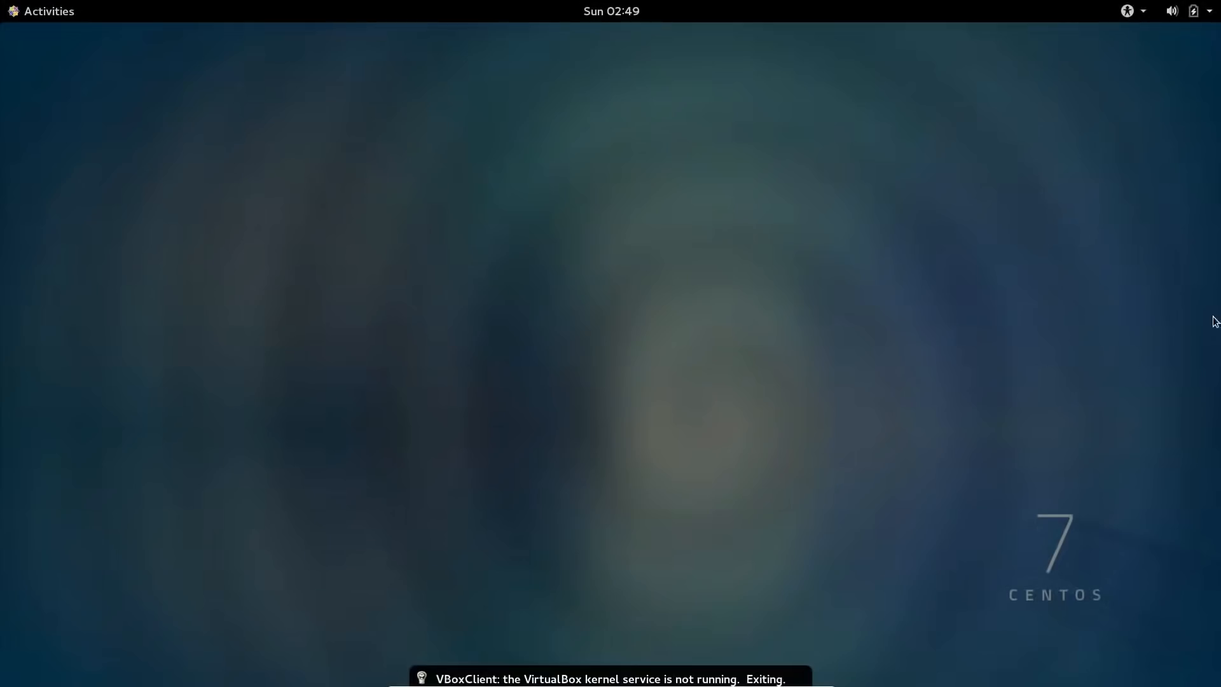
{"action": "mouse_move", "coordinate": [448, 412]}
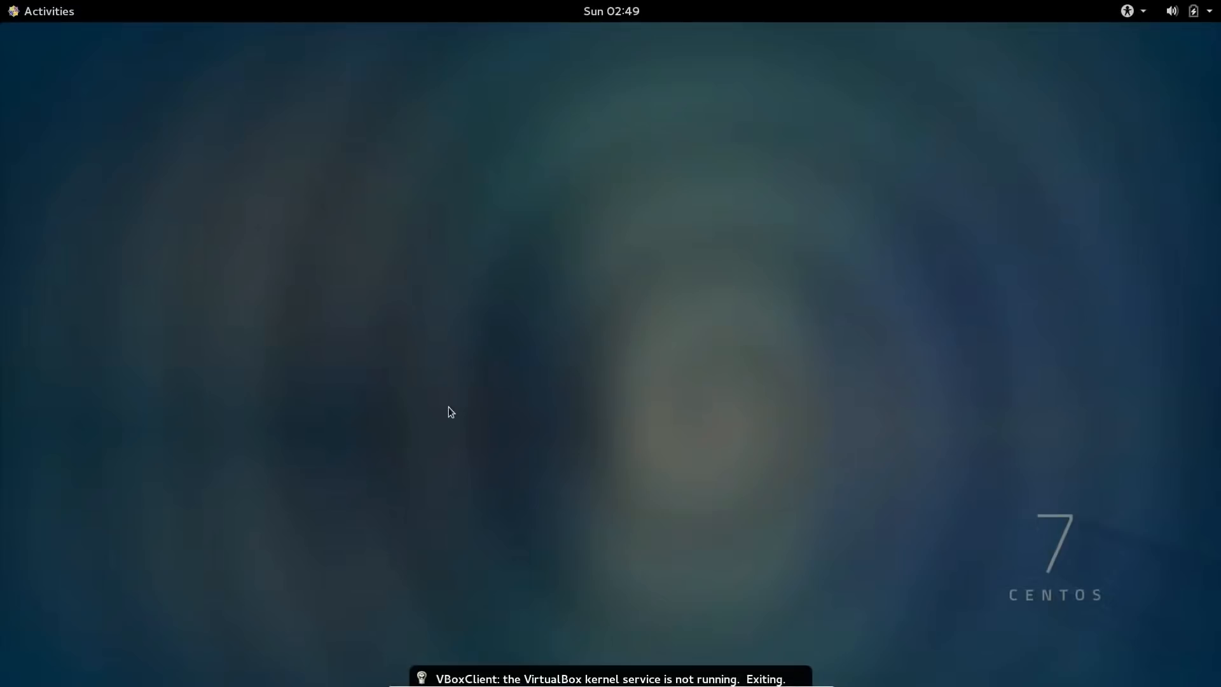
{"action": "mouse_move", "coordinate": [687, 292]}
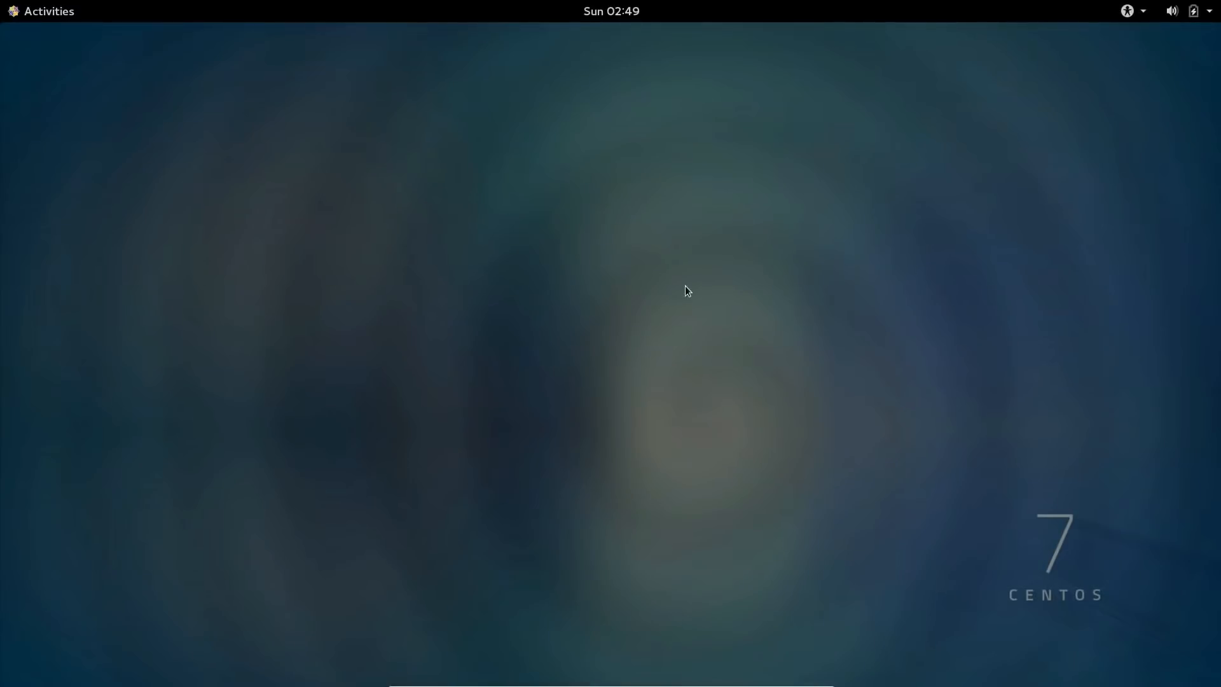
{"action": "left_click", "coordinate": [40, 11]}
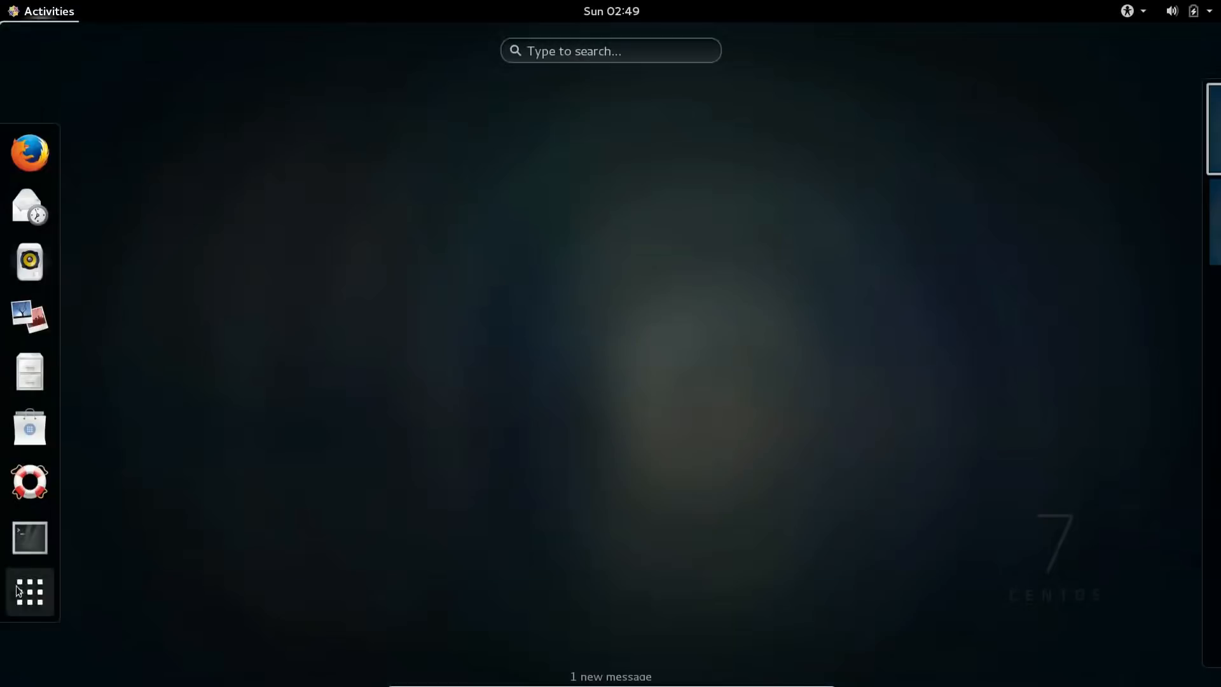
{"action": "left_click", "coordinate": [30, 538]}
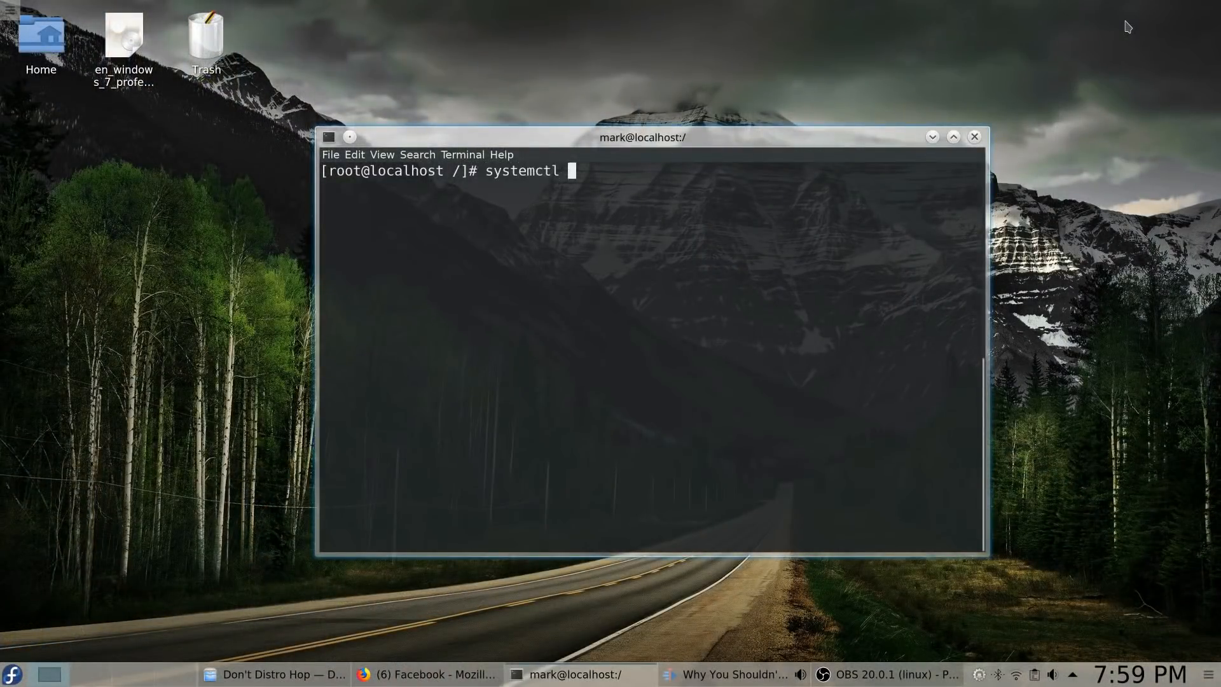
- Run 'systemctl status iio-sensor-proxy' and highlight the 'Active: inactive' line
{"action": "type", "text": "status iio"}
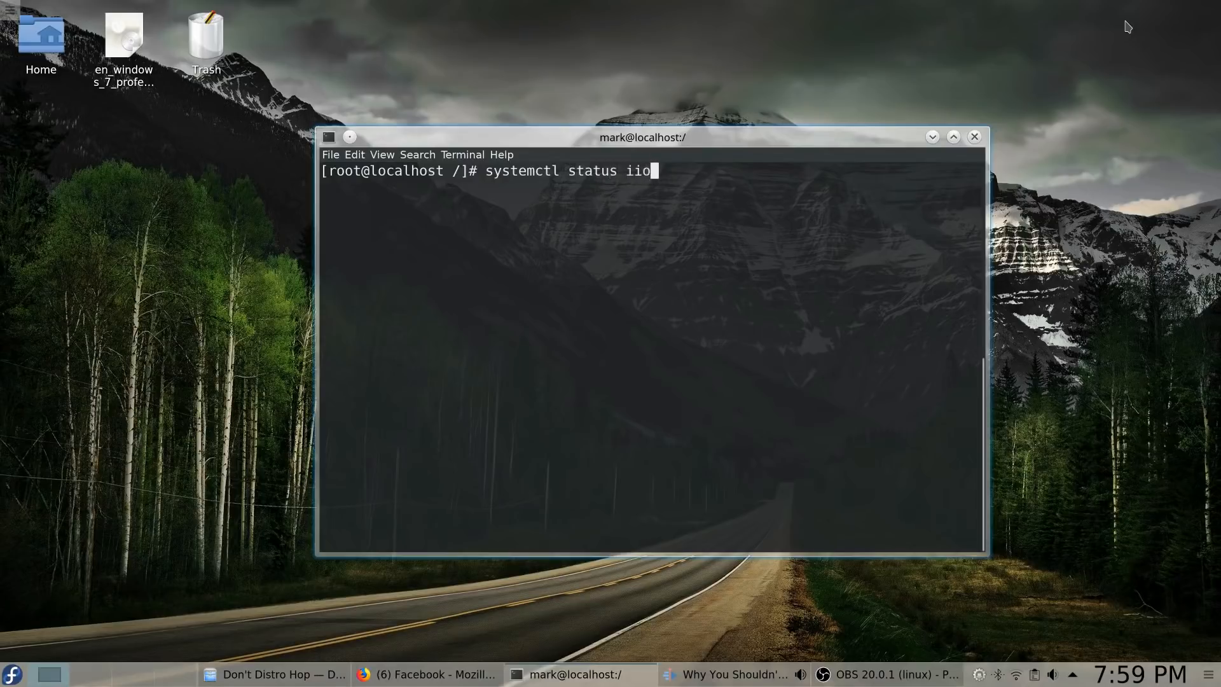
{"action": "type", "text": "-sensor"}
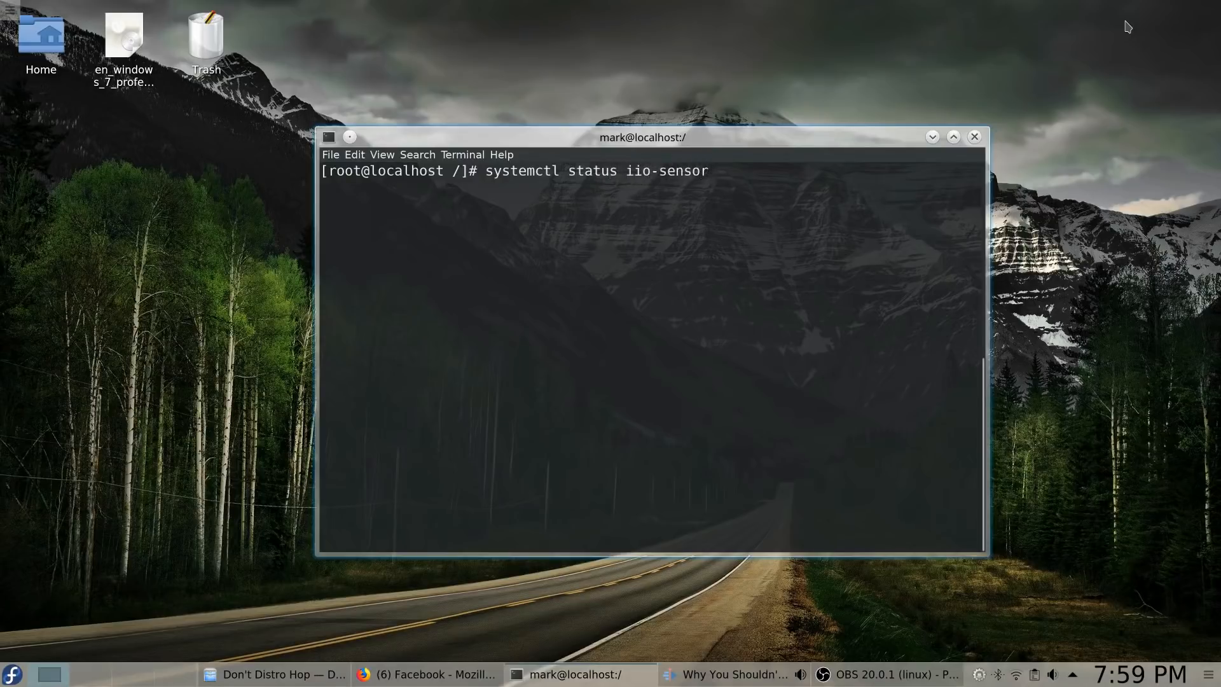
{"action": "type", "text": "-pro"}
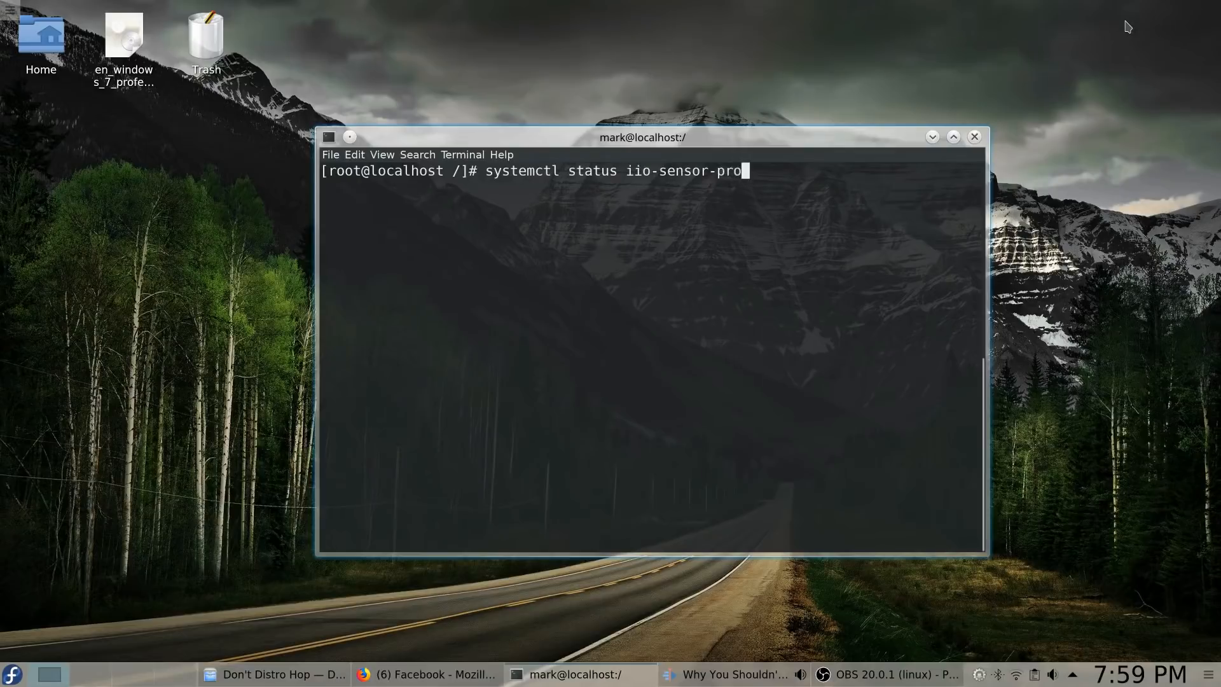
{"action": "key", "text": "Return"}
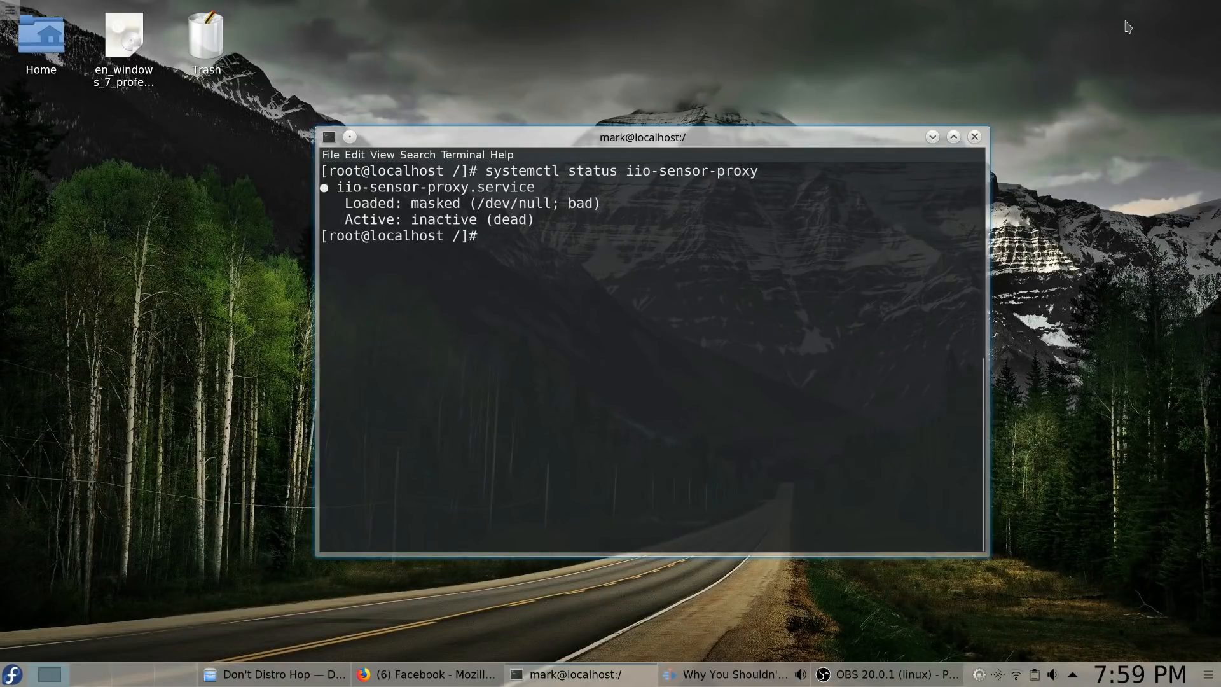
{"action": "mouse_move", "coordinate": [336, 204]}
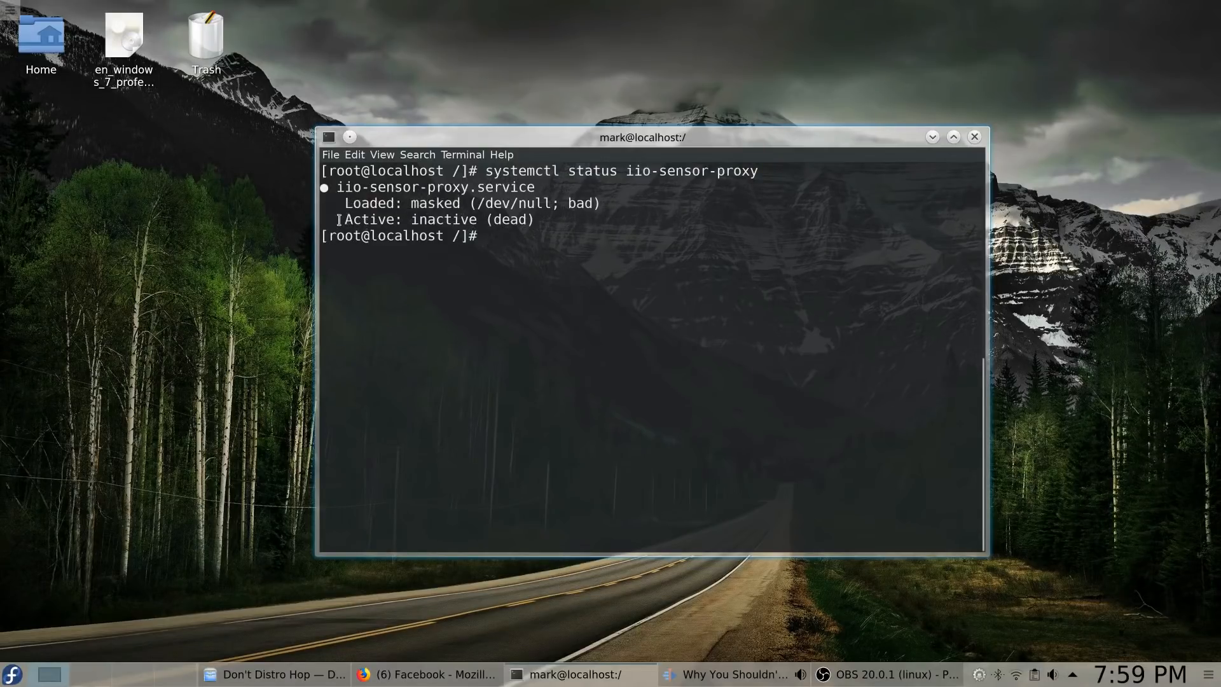
{"action": "left_click_drag", "start_coordinate": [339, 218], "coordinate": [479, 219]}
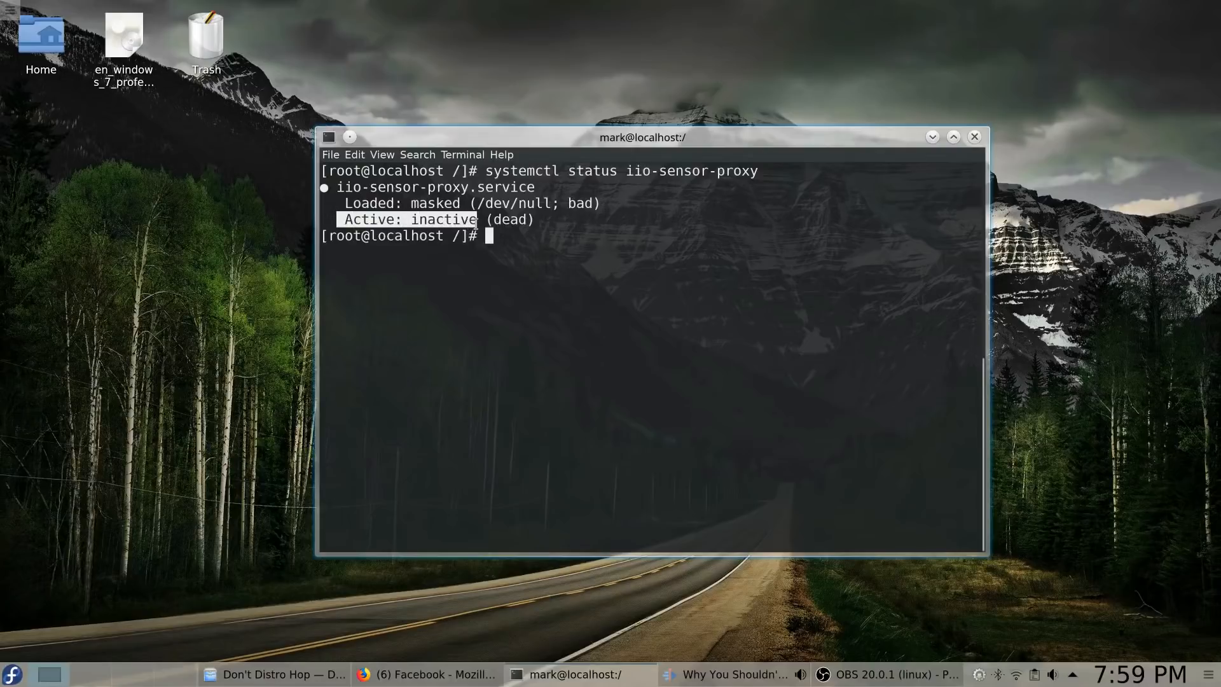